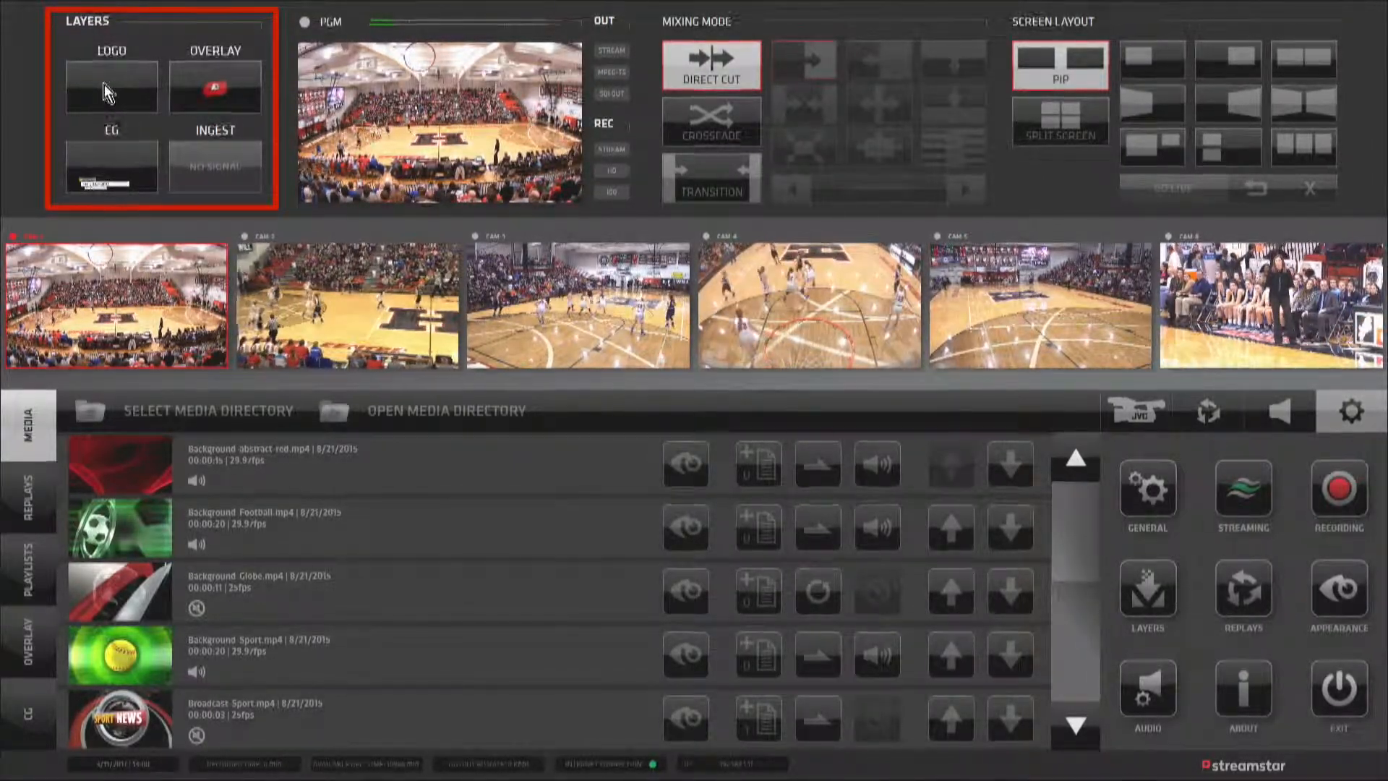
Step: Activate the logo and CG graphics layers and cut camera 2 to program
click(111, 85)
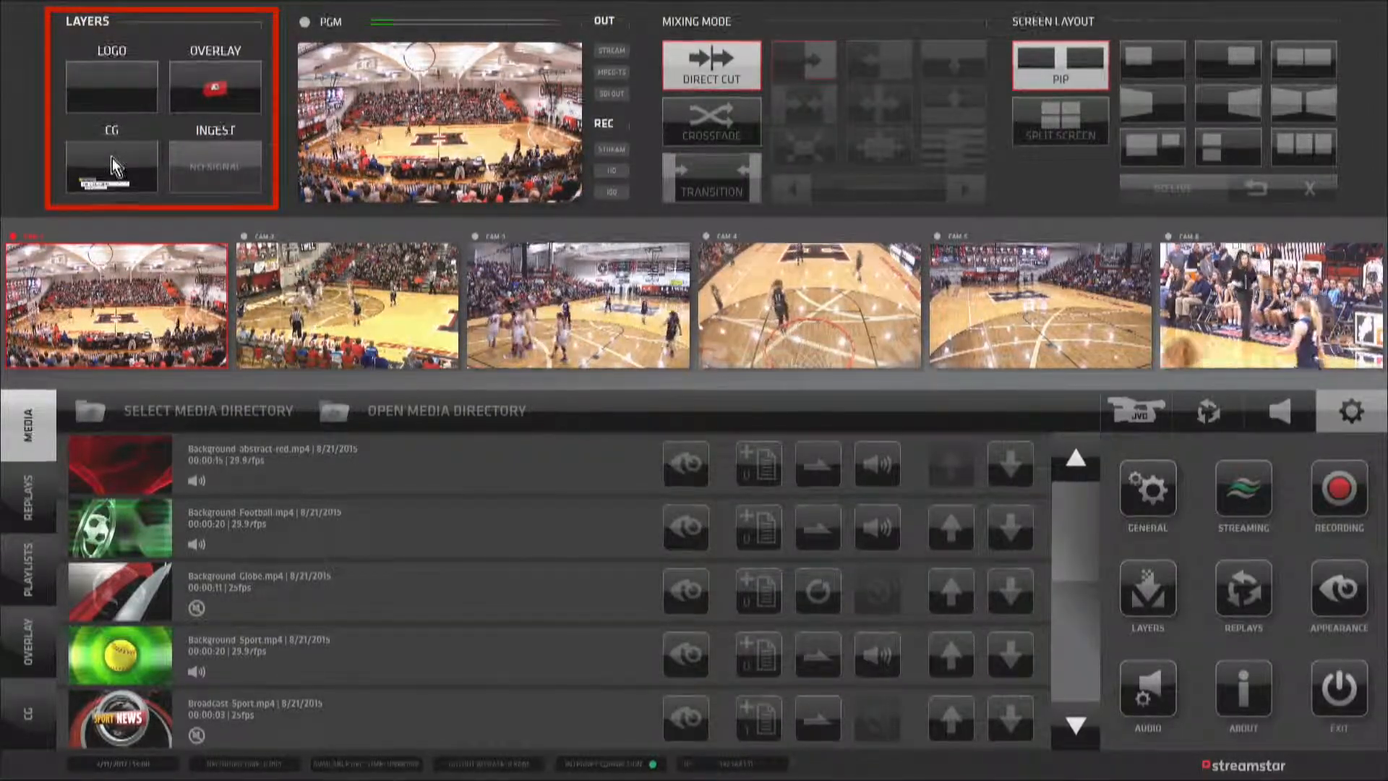
click(440, 121)
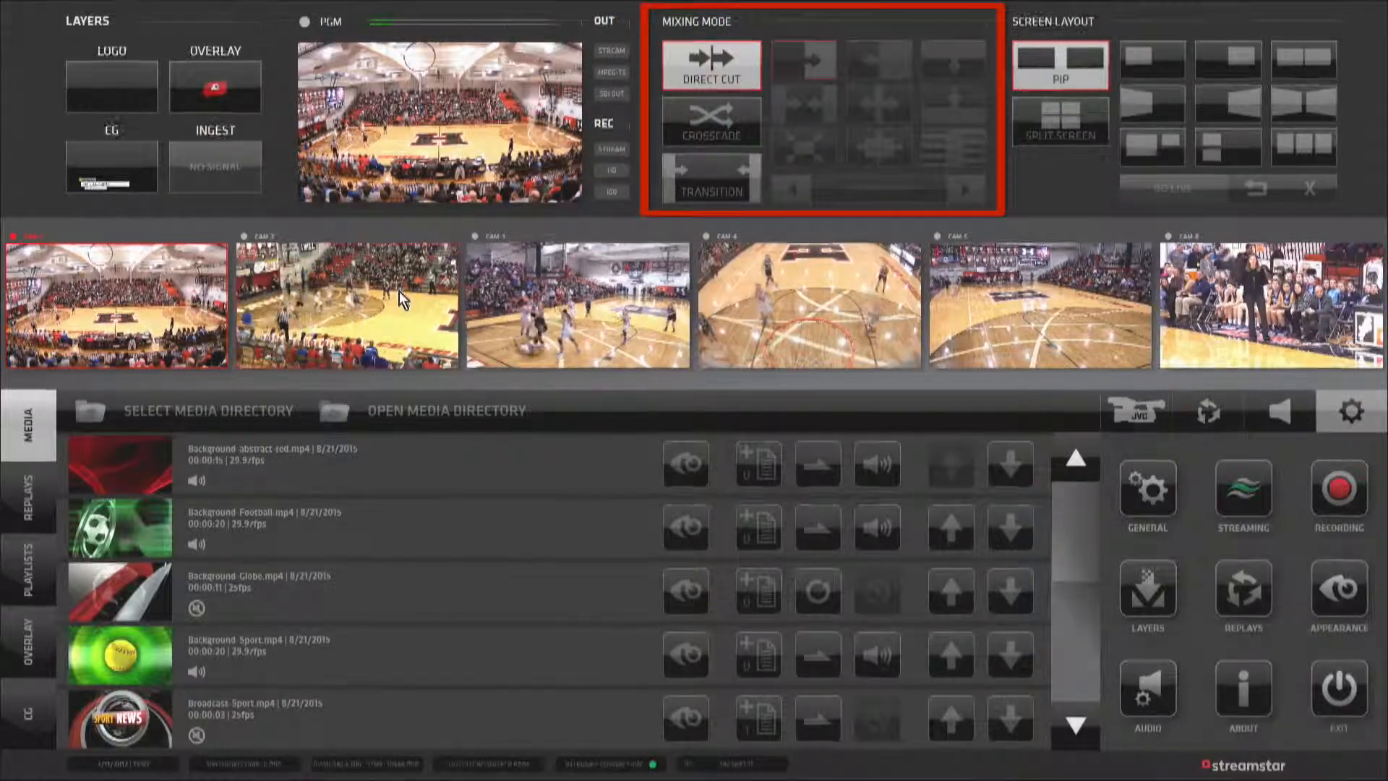
click(346, 305)
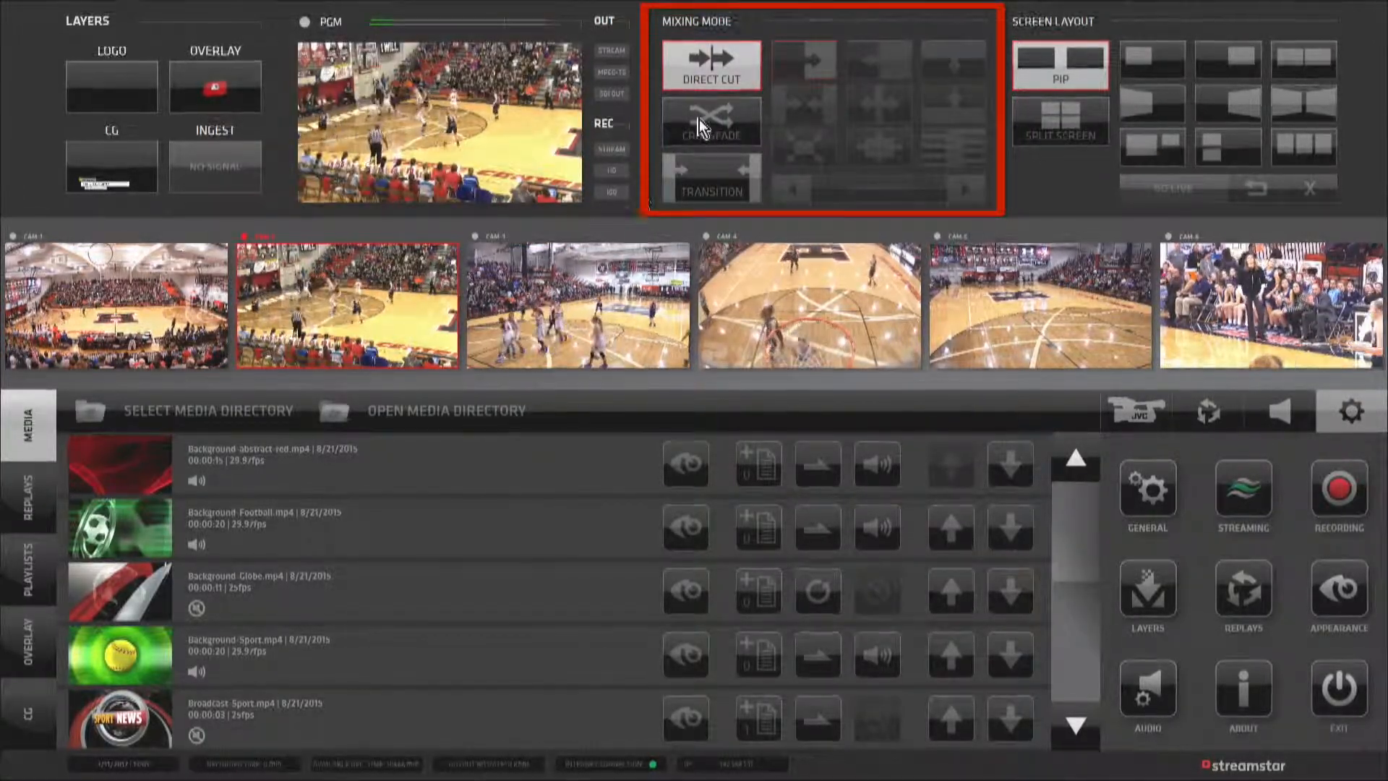
Step: Crossfade the program to camera 3, then try the effect transition mode
click(712, 121)
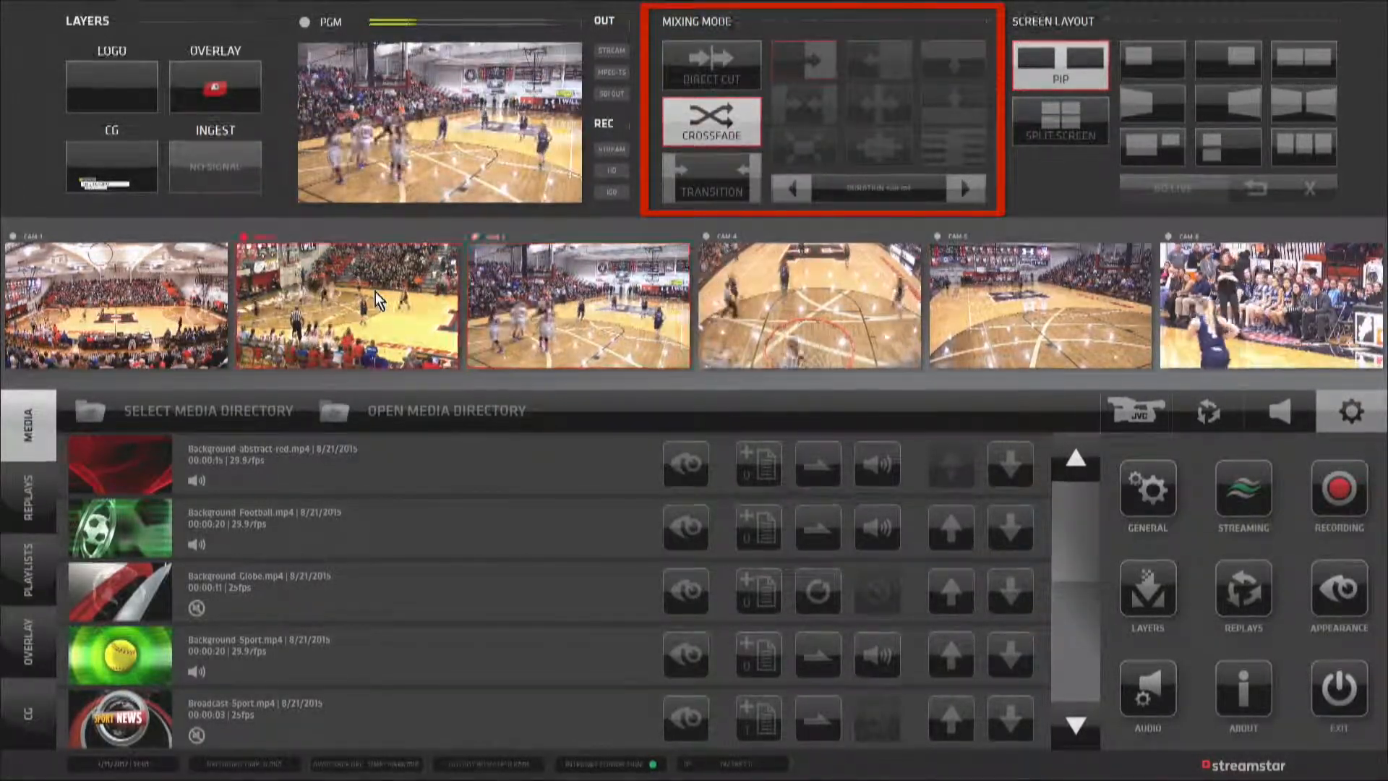
click(577, 306)
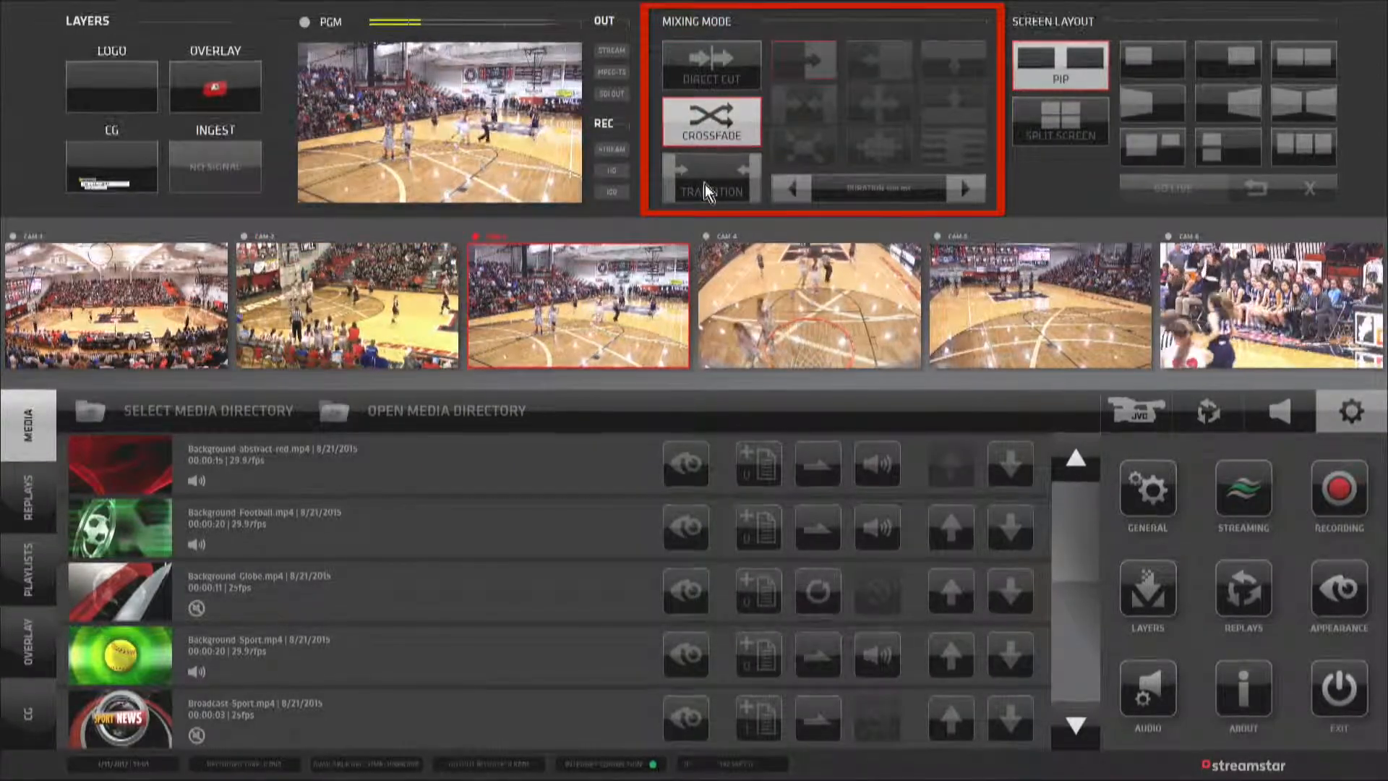
click(712, 178)
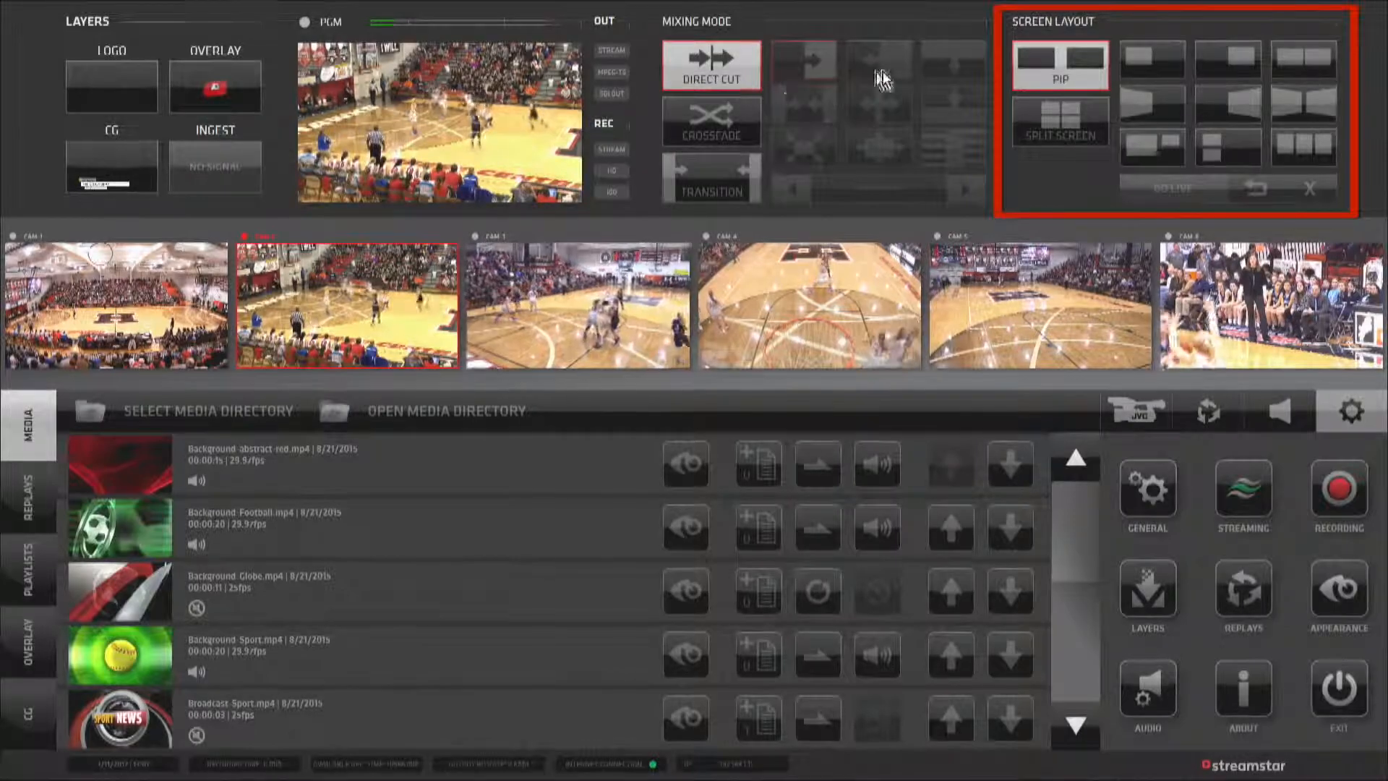
mouse_move(1067, 42)
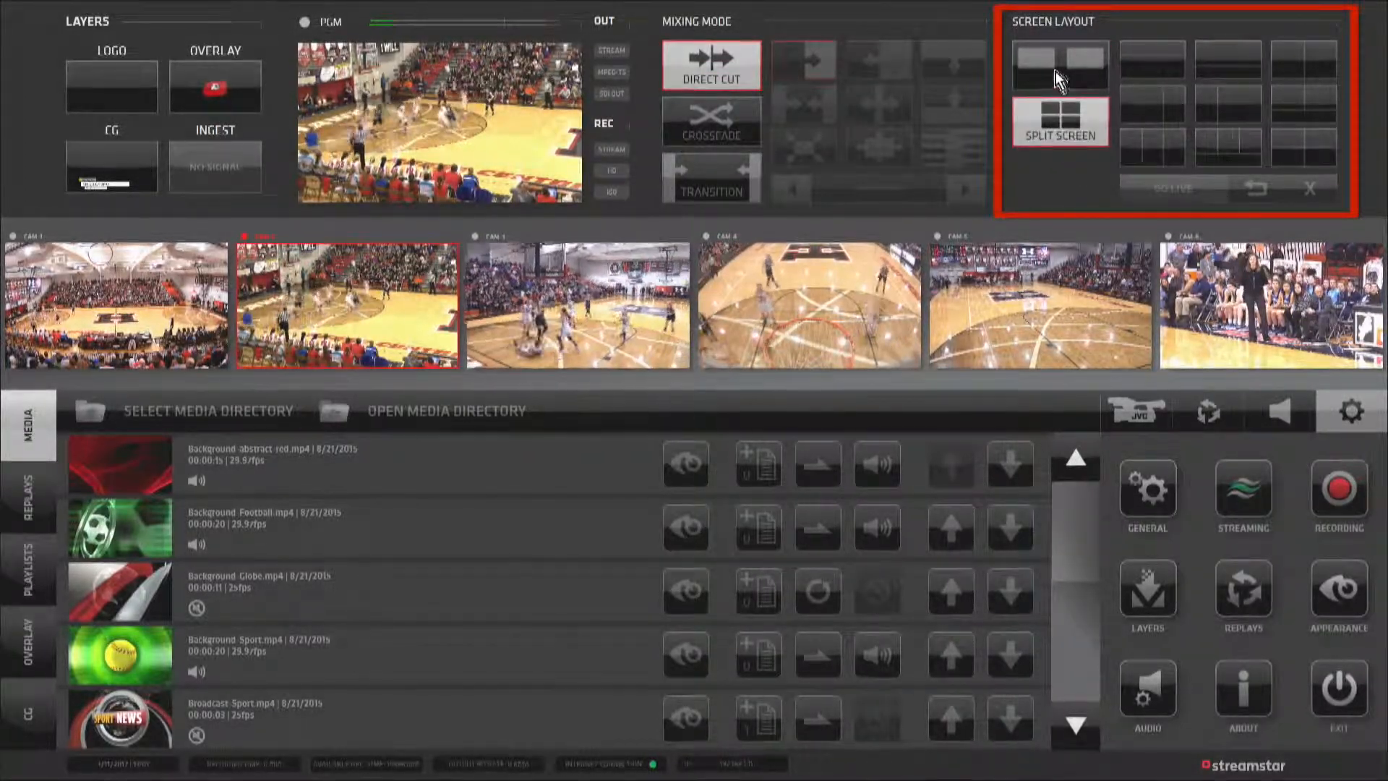
Step: Choose the PIP layout preset, opening its A/B/C area editor
click(1058, 65)
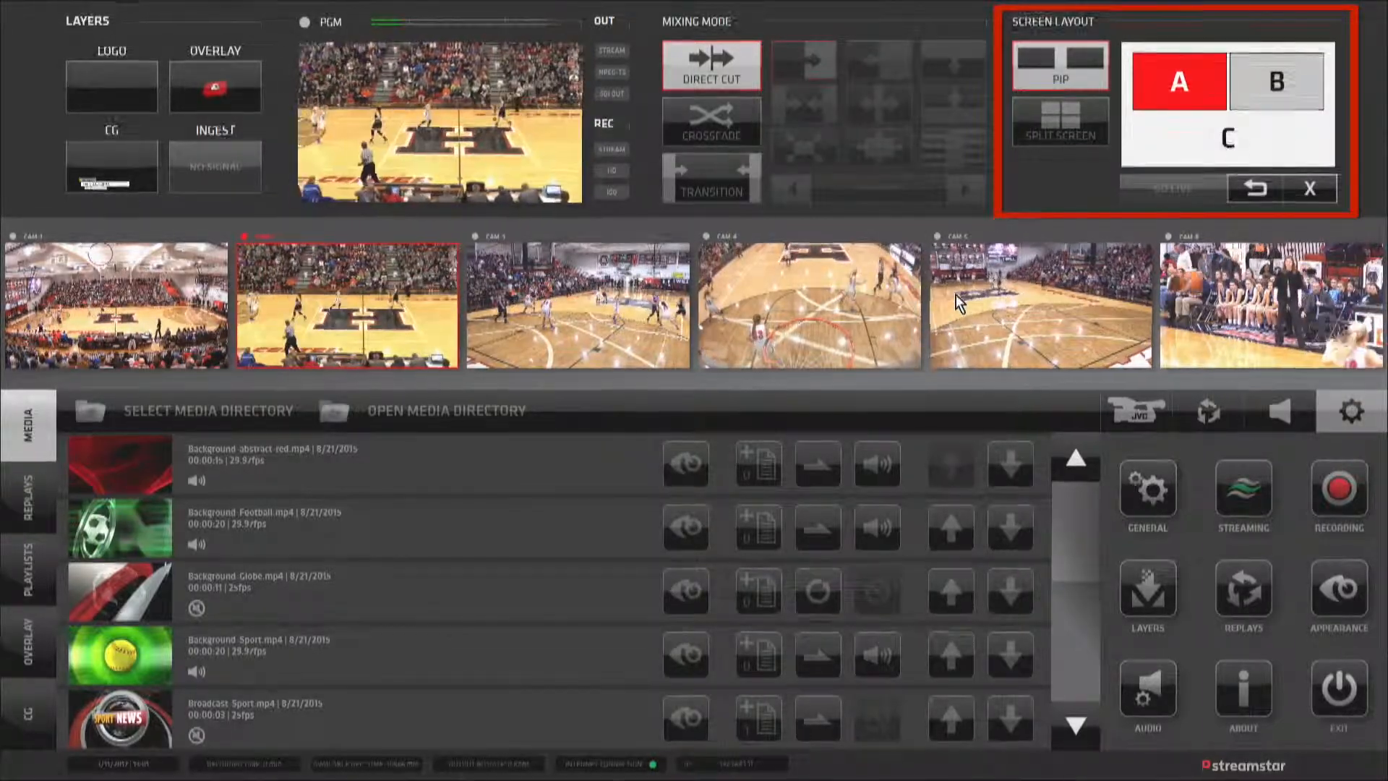
Step: Assign camera 5 to inset A and recall the saved picture-in-picture layout live
click(1277, 81)
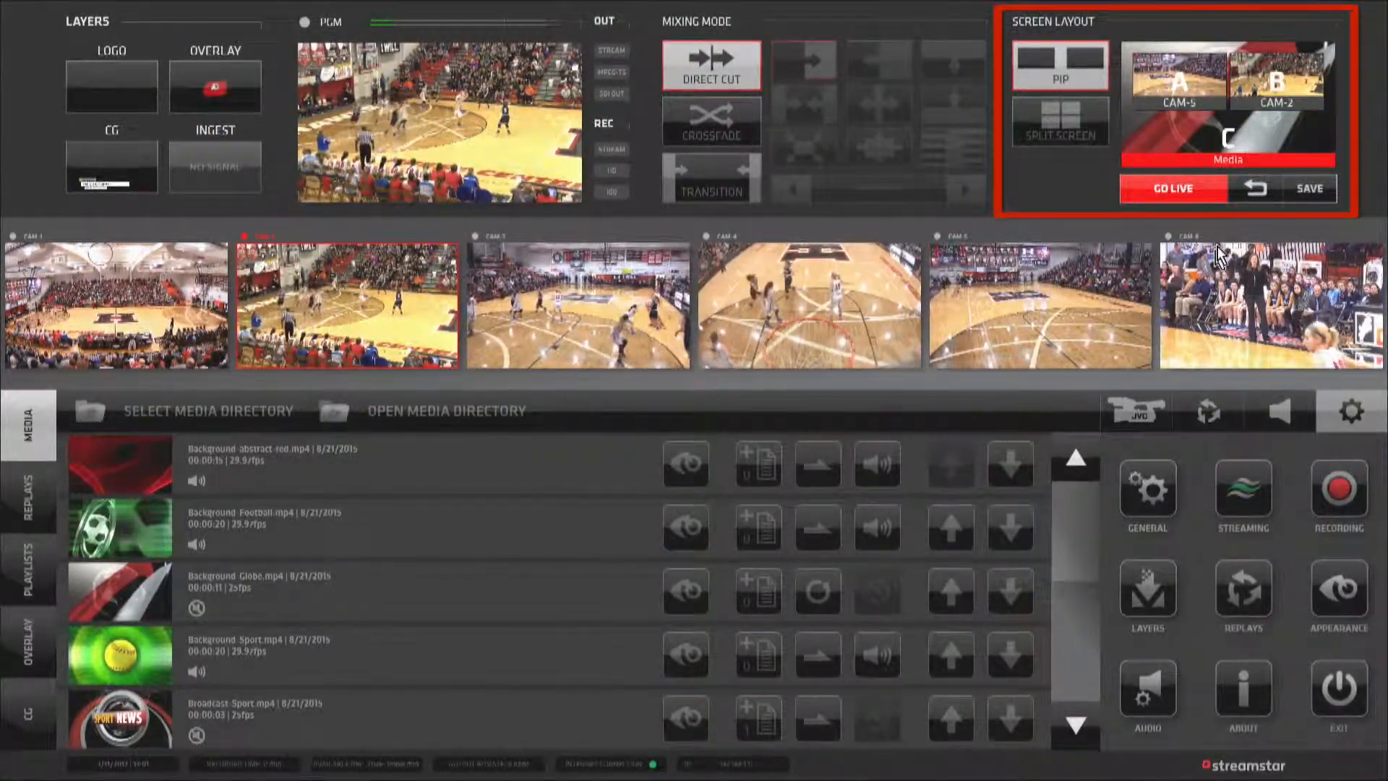
mouse_move(1280, 137)
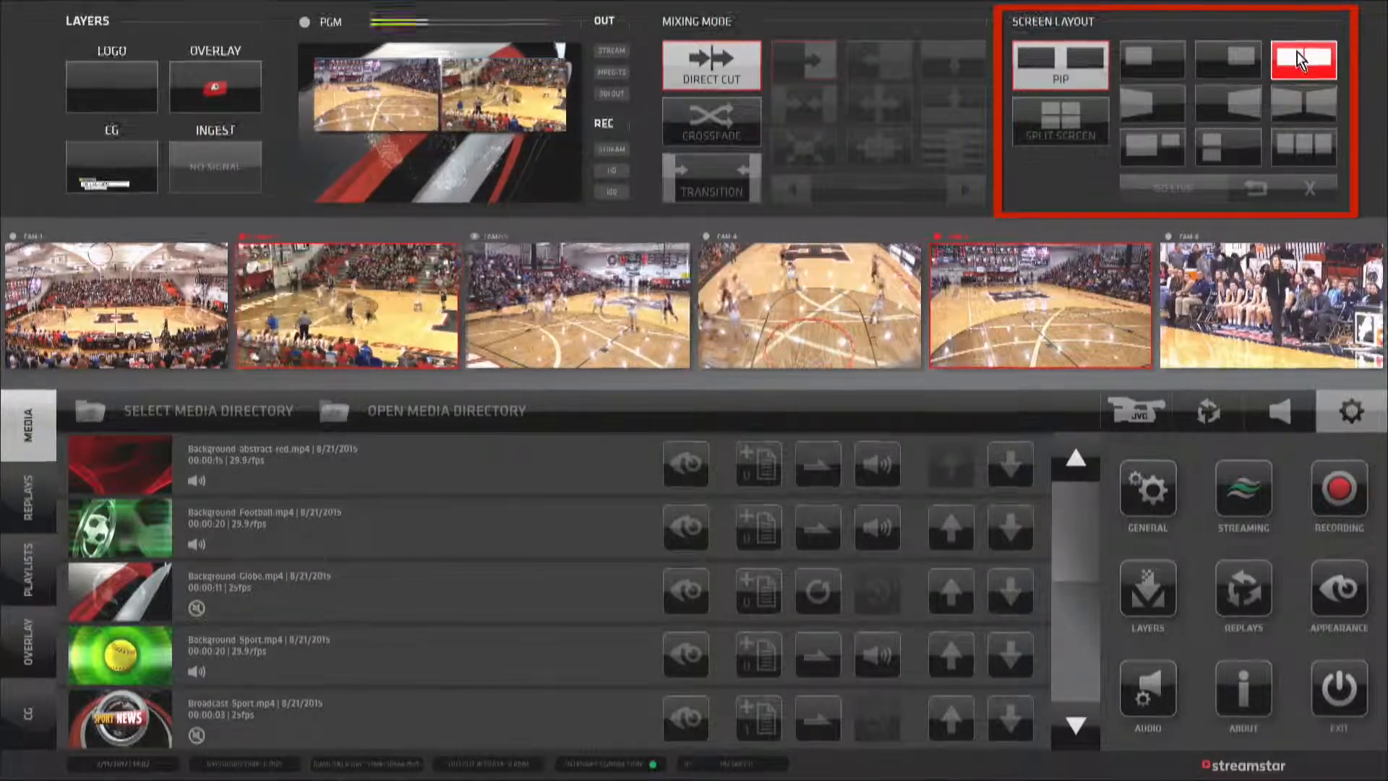
click(1302, 67)
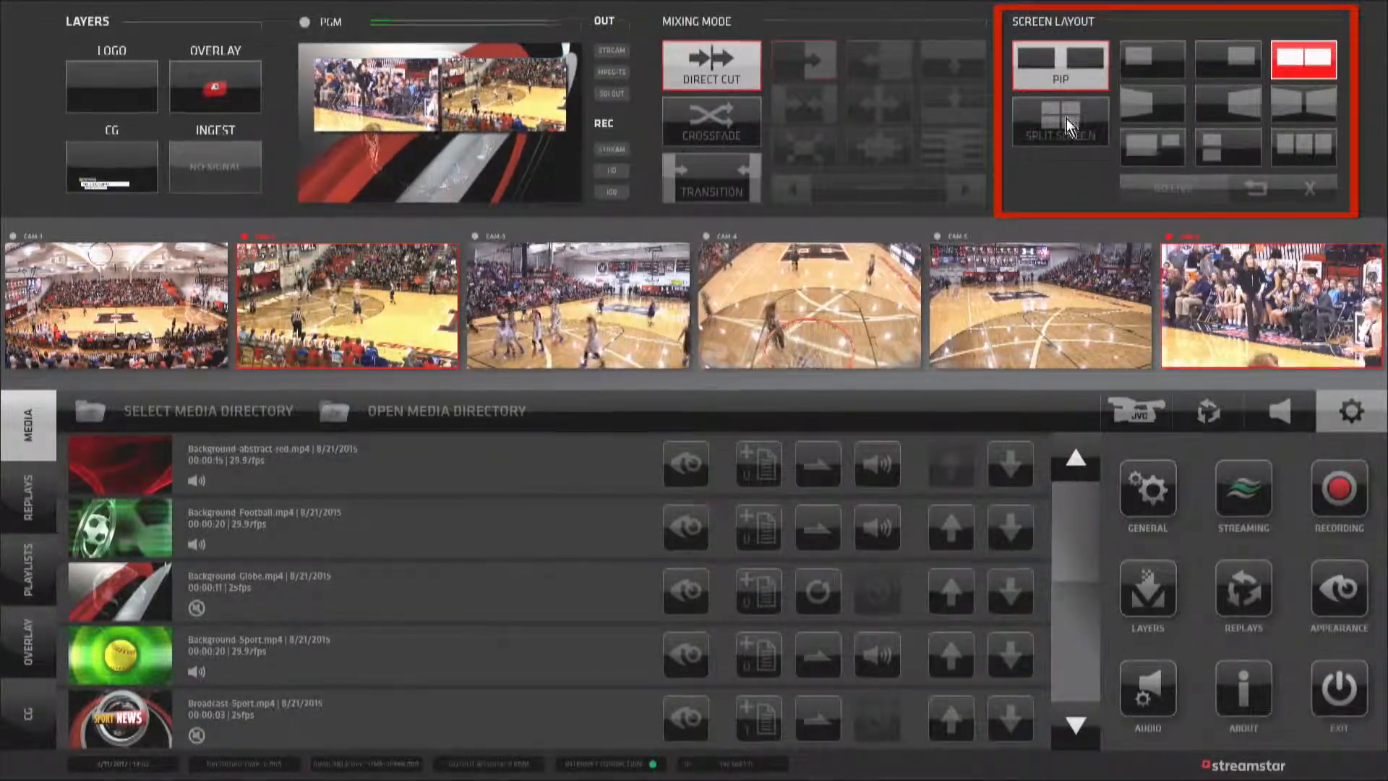
Step: Assign cameras 3–6 to the four quadrants and take the split screen live
click(1060, 121)
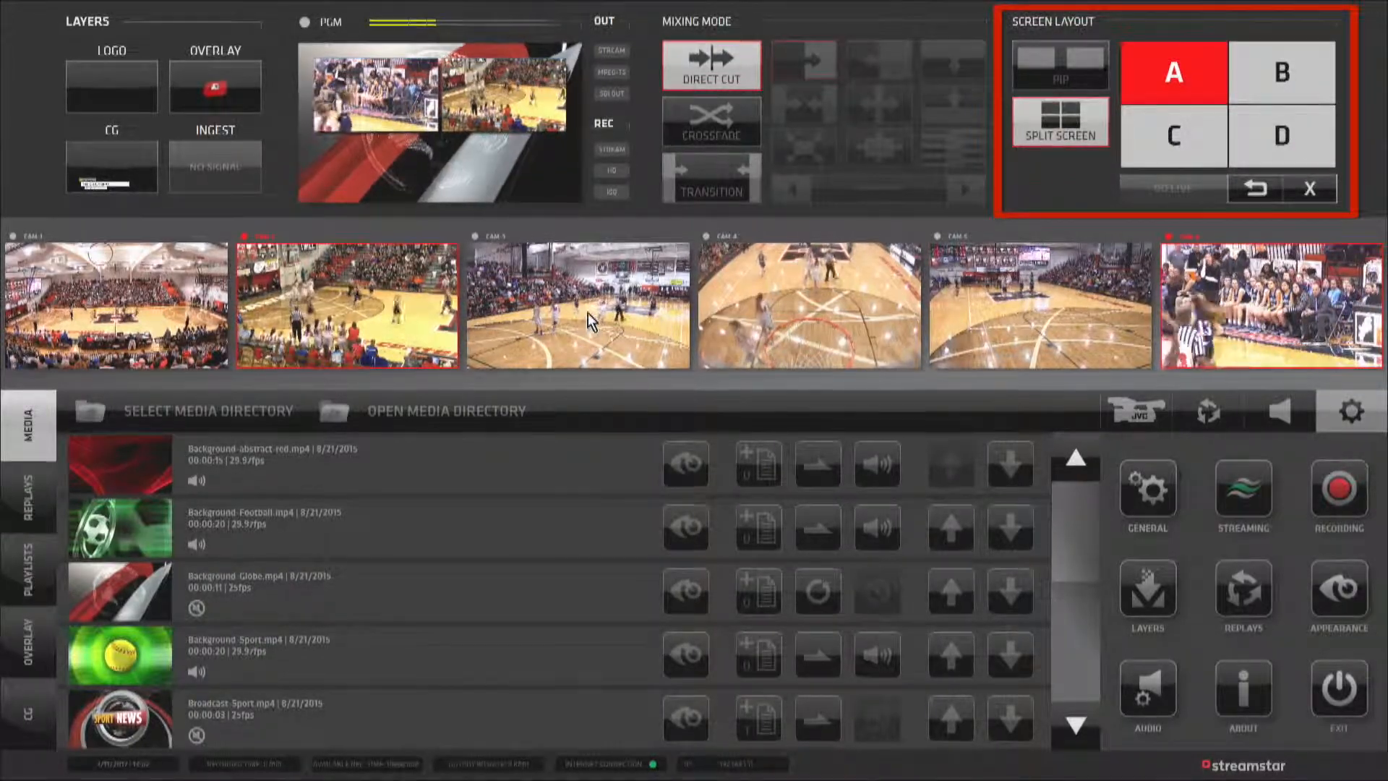
click(1282, 136)
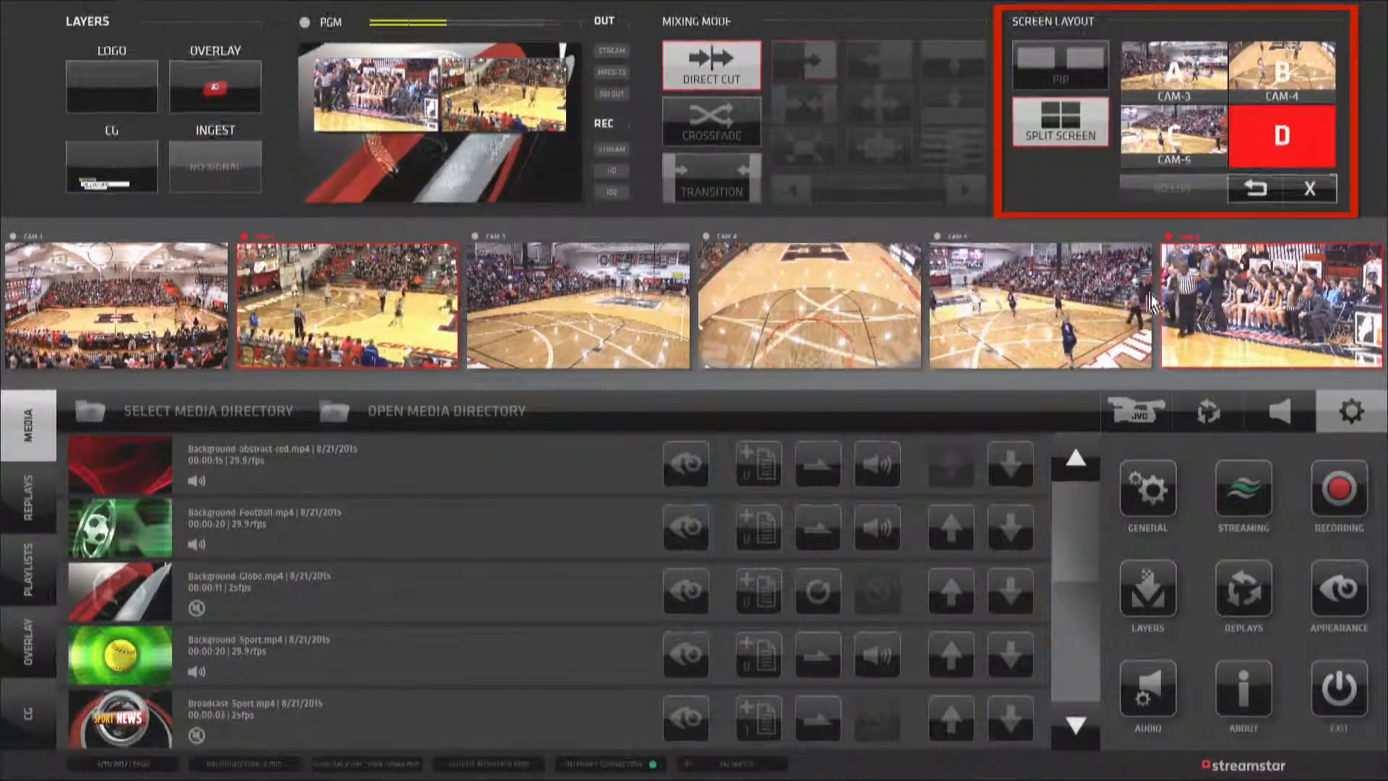
click(1282, 136)
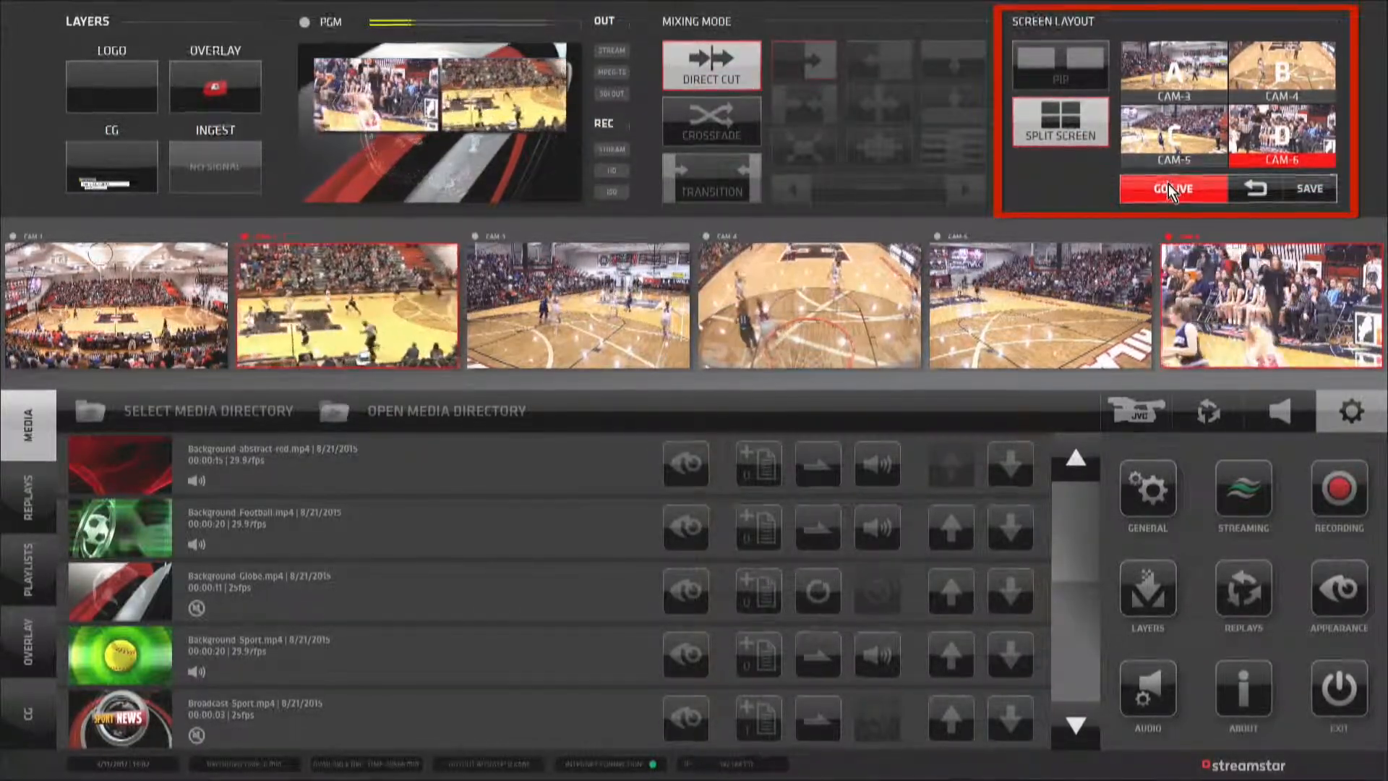
click(1168, 188)
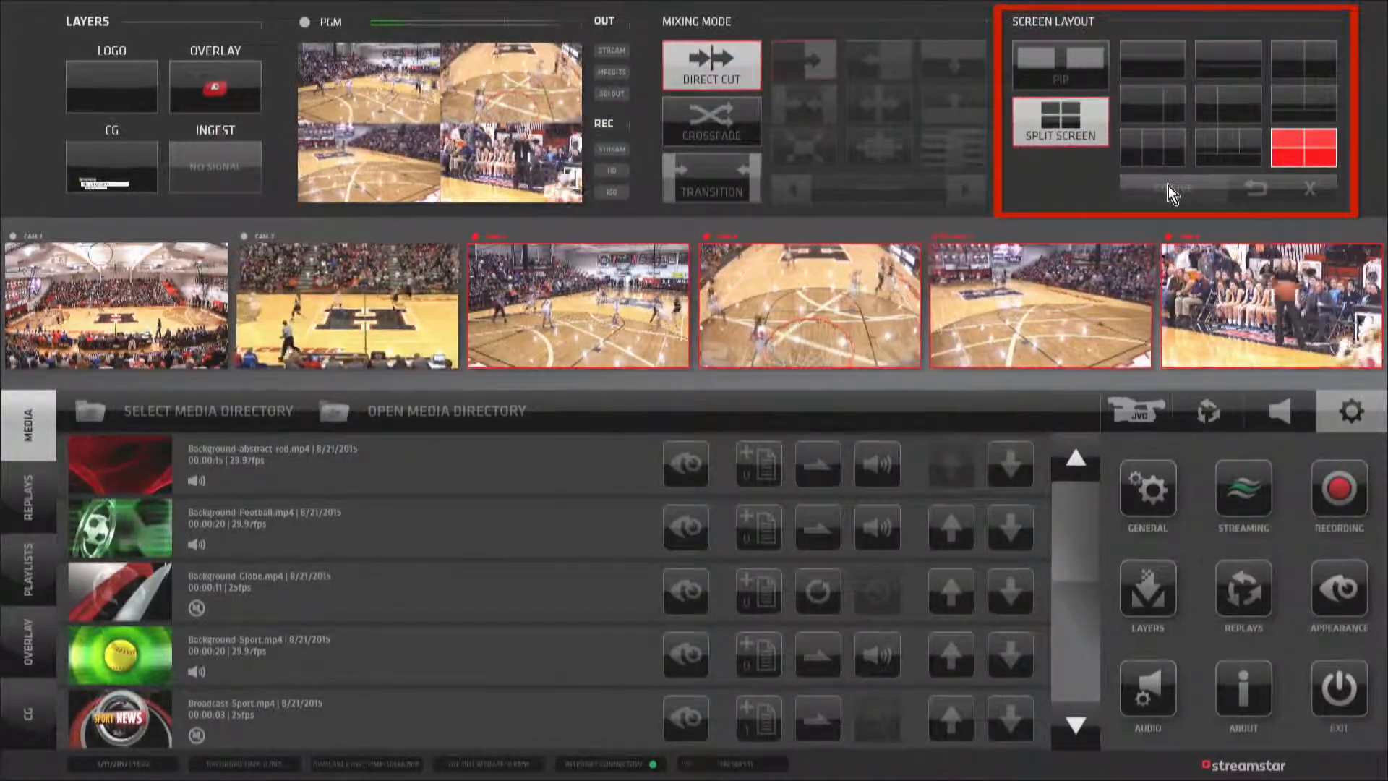
click(1303, 149)
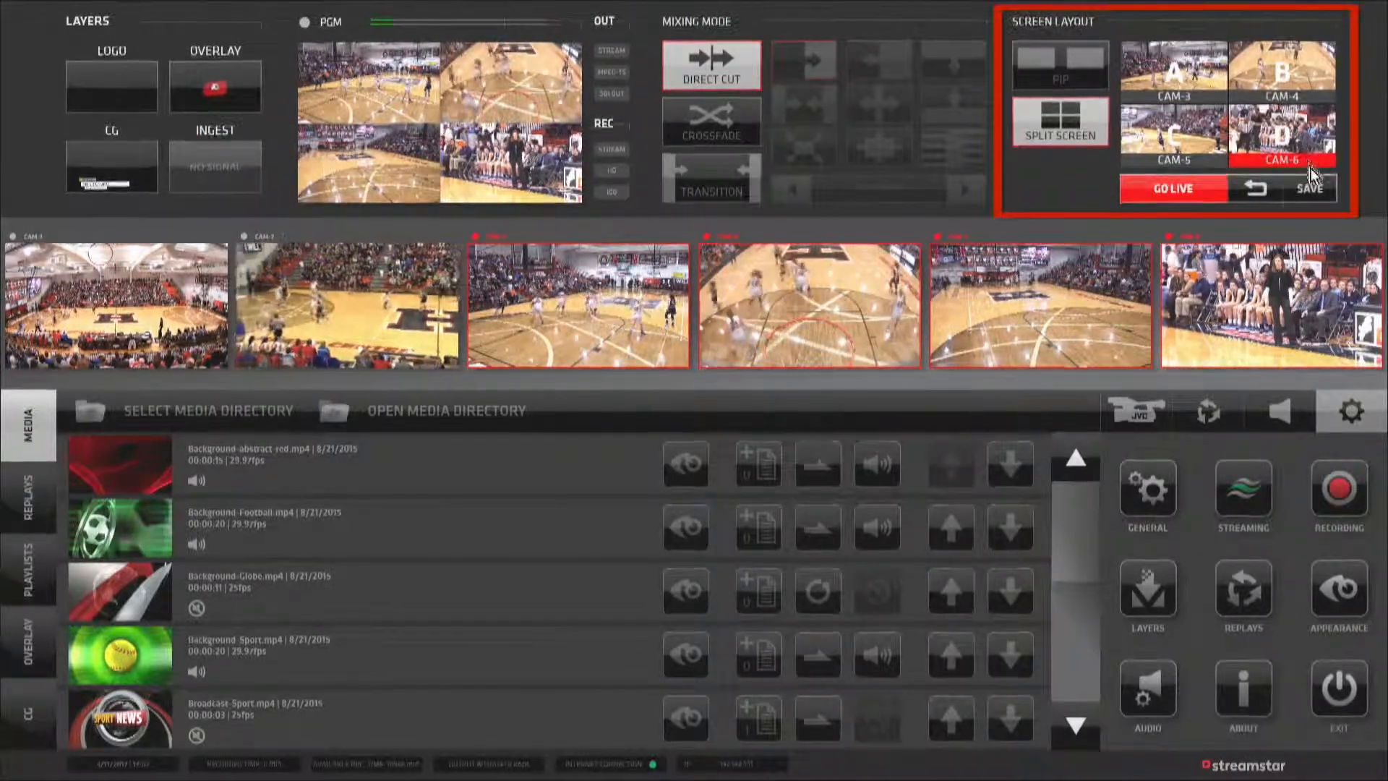